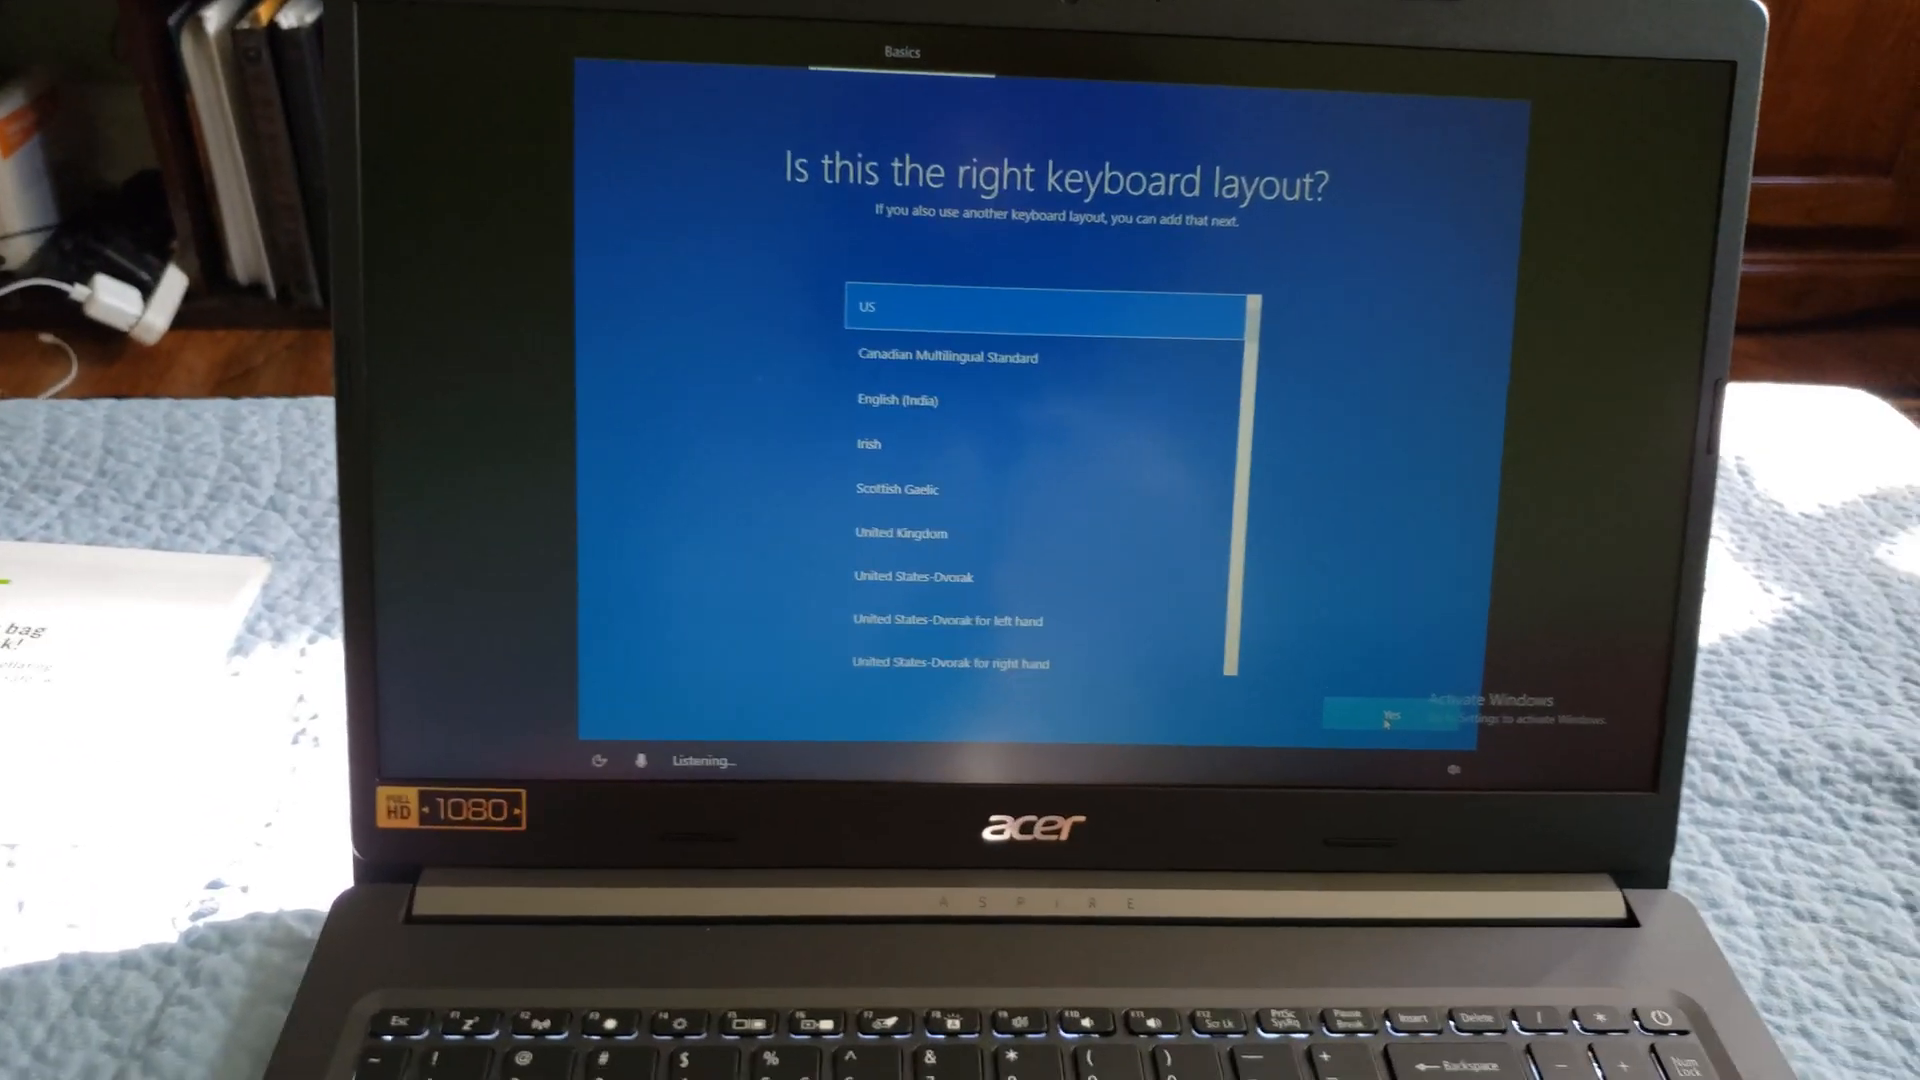
# Confirm the US keyboard layout and skip adding a second layout
pyautogui.click(1385, 714)
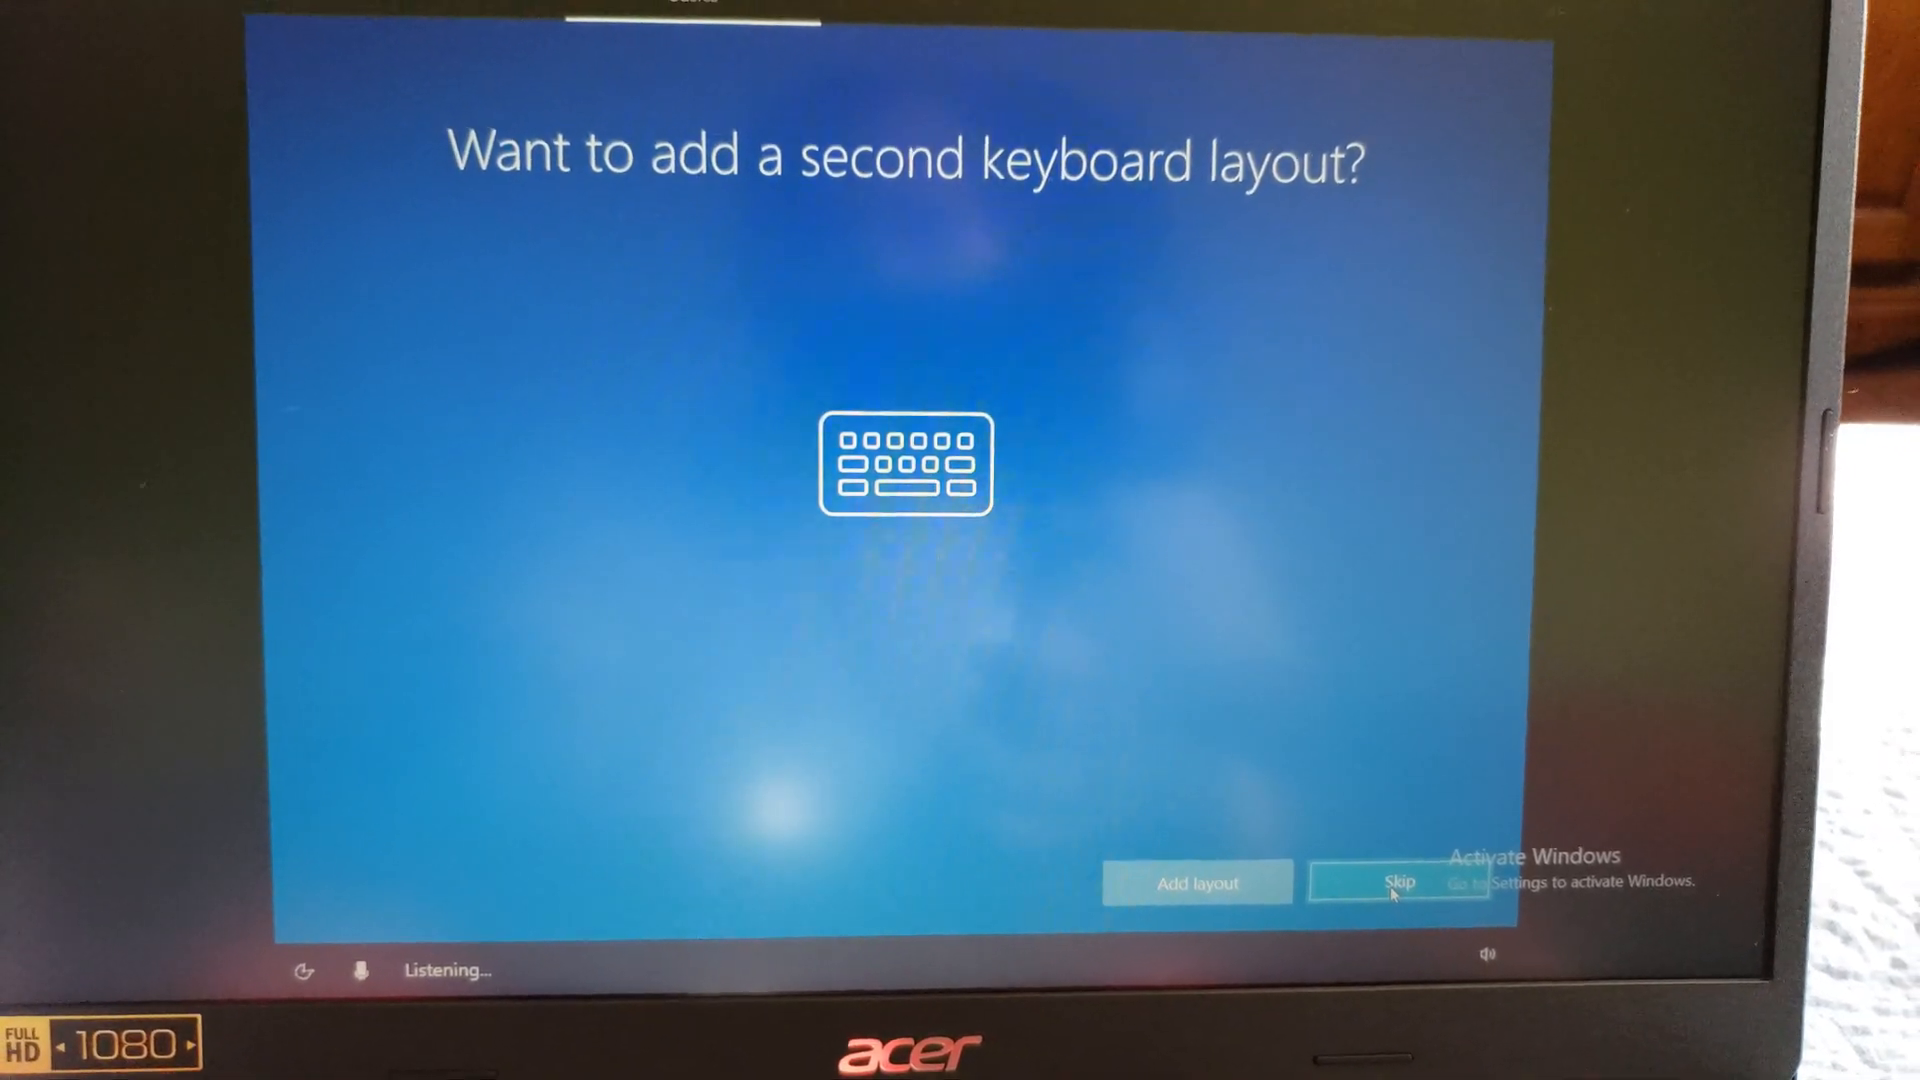
pyautogui.click(1397, 882)
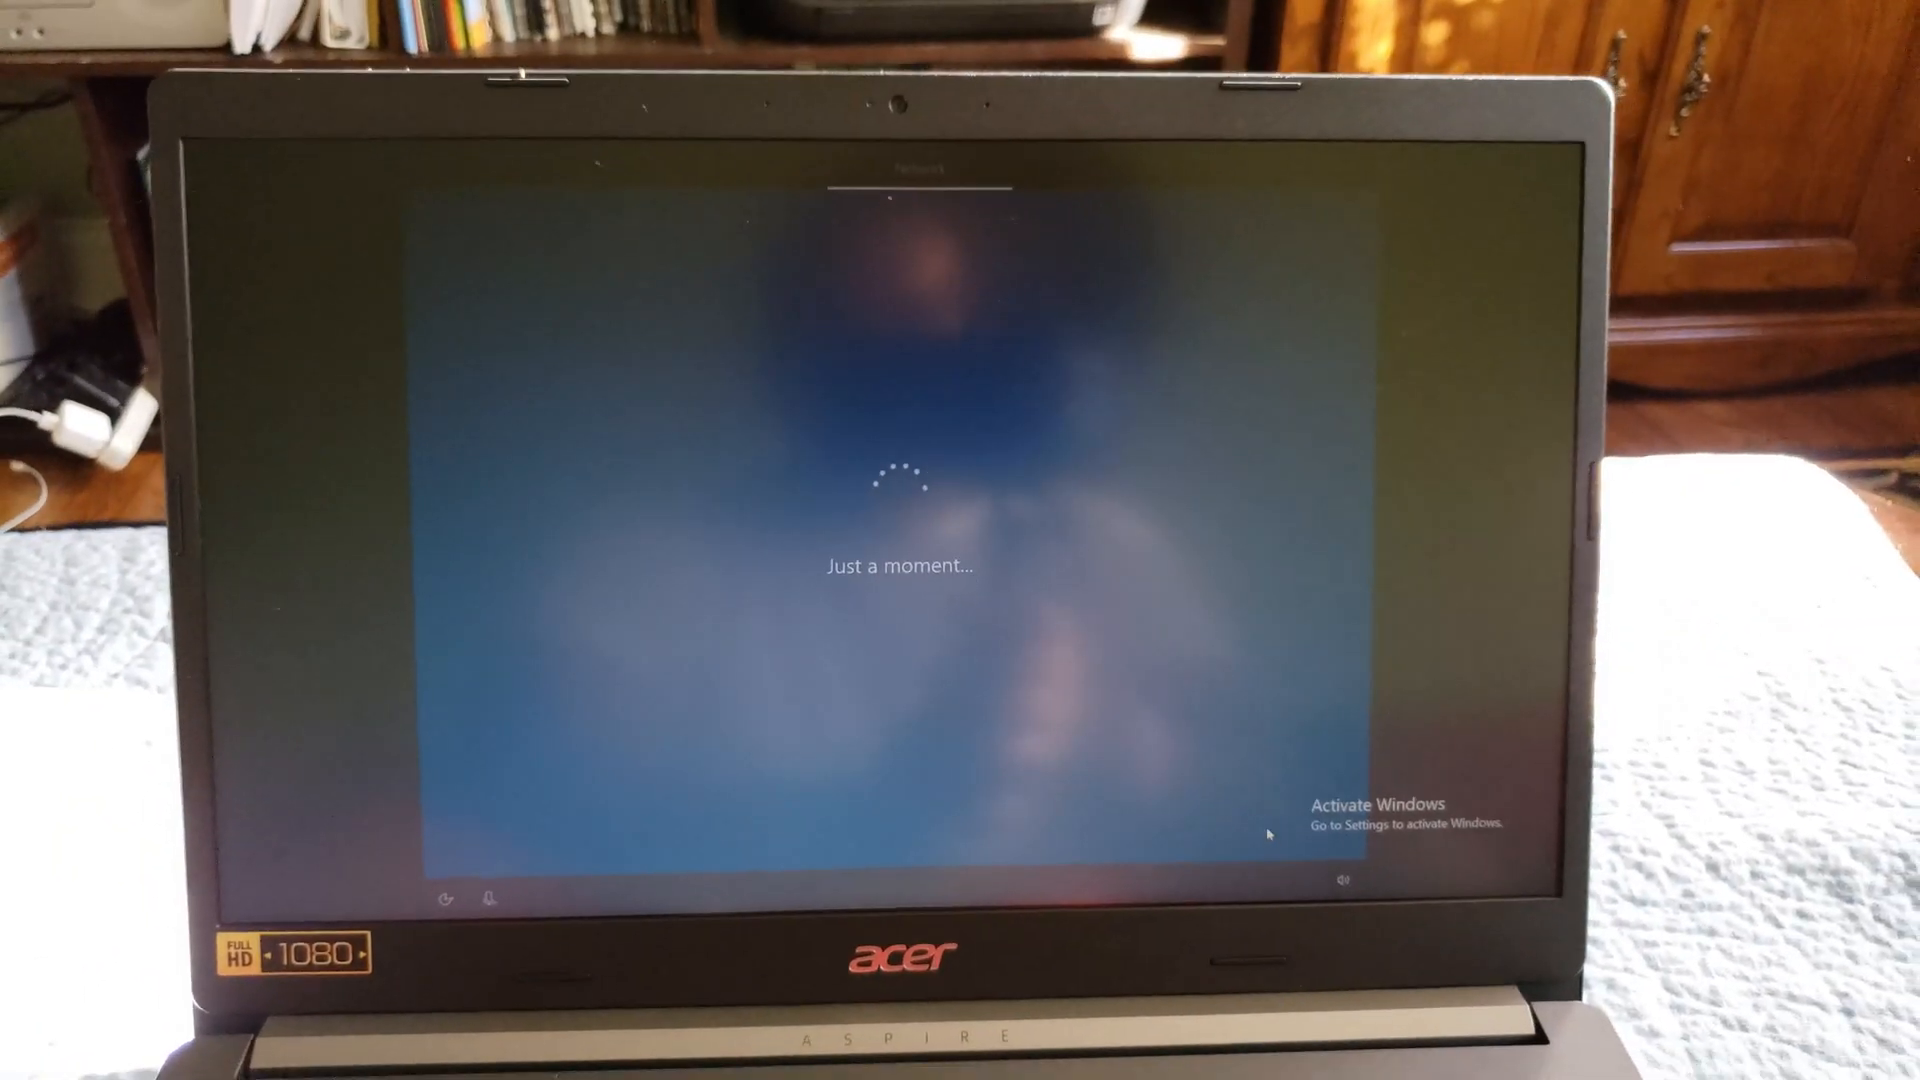